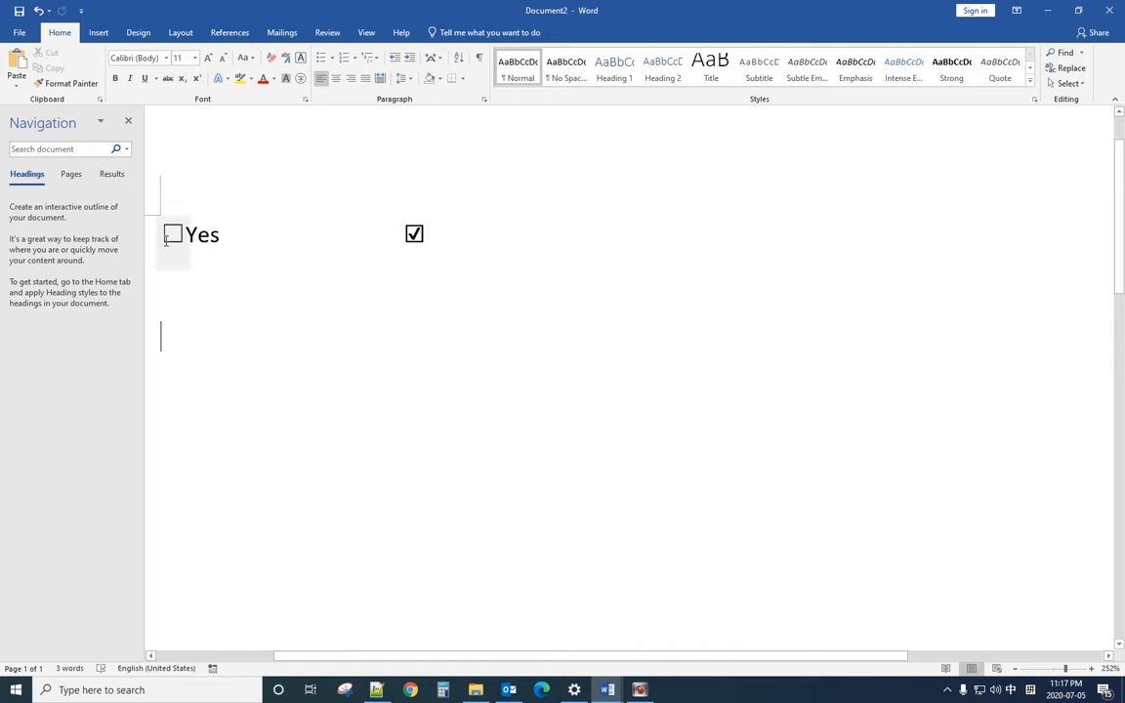
Step: Tick the checkbox beside Yes so it shows a crossed box
click(172, 235)
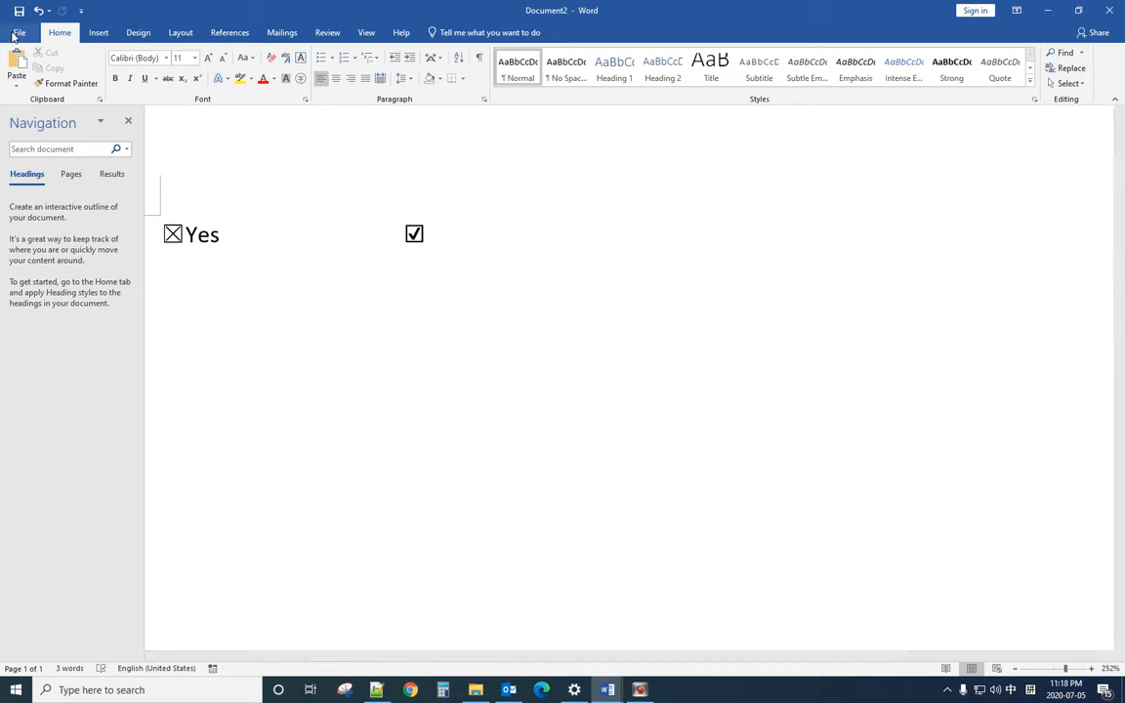
Step: Enable the Developer tab under Customize Ribbon in Word Options and apply it
click(19, 31)
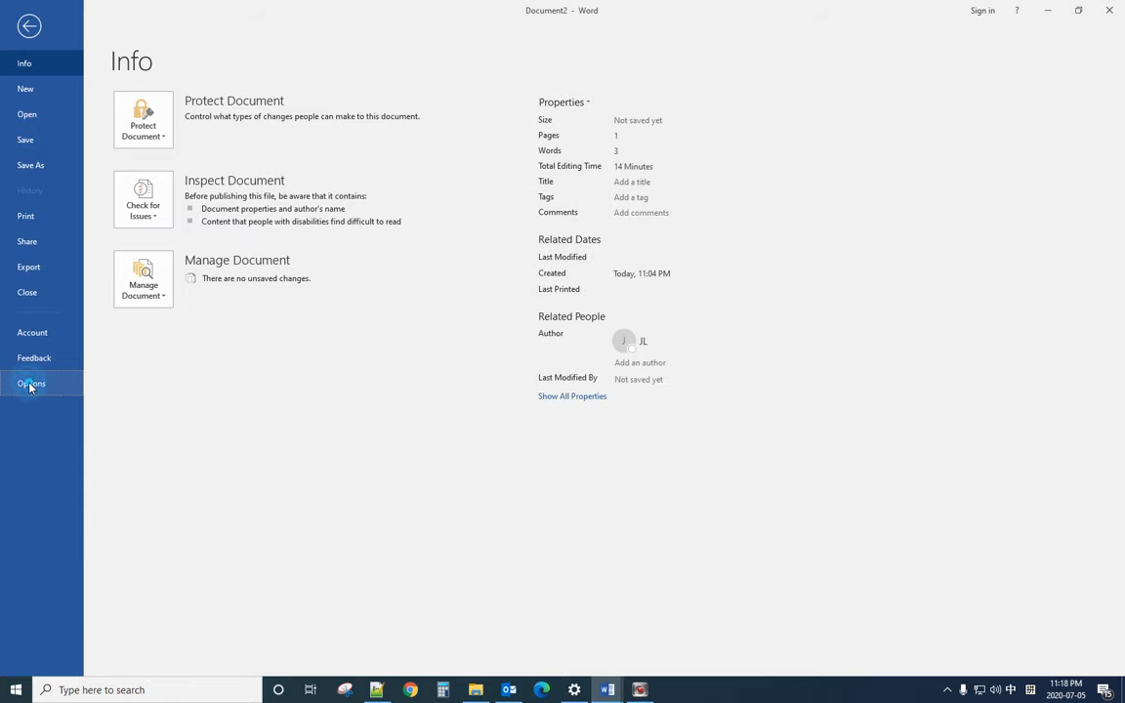
click(31, 383)
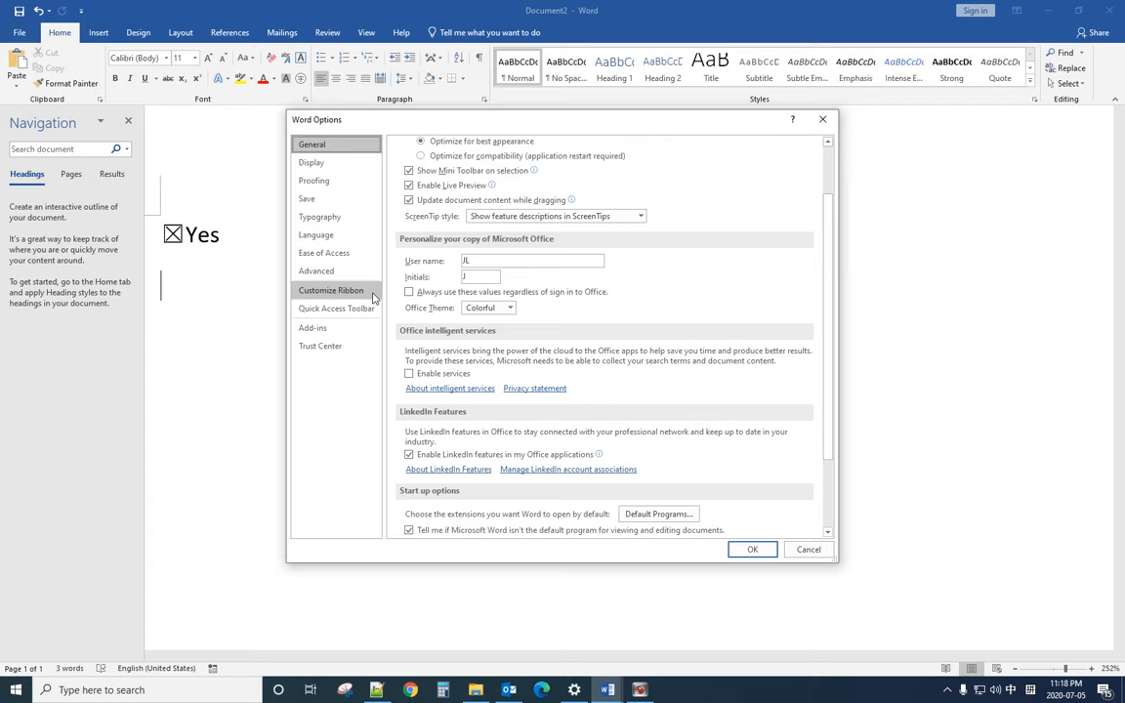
click(332, 290)
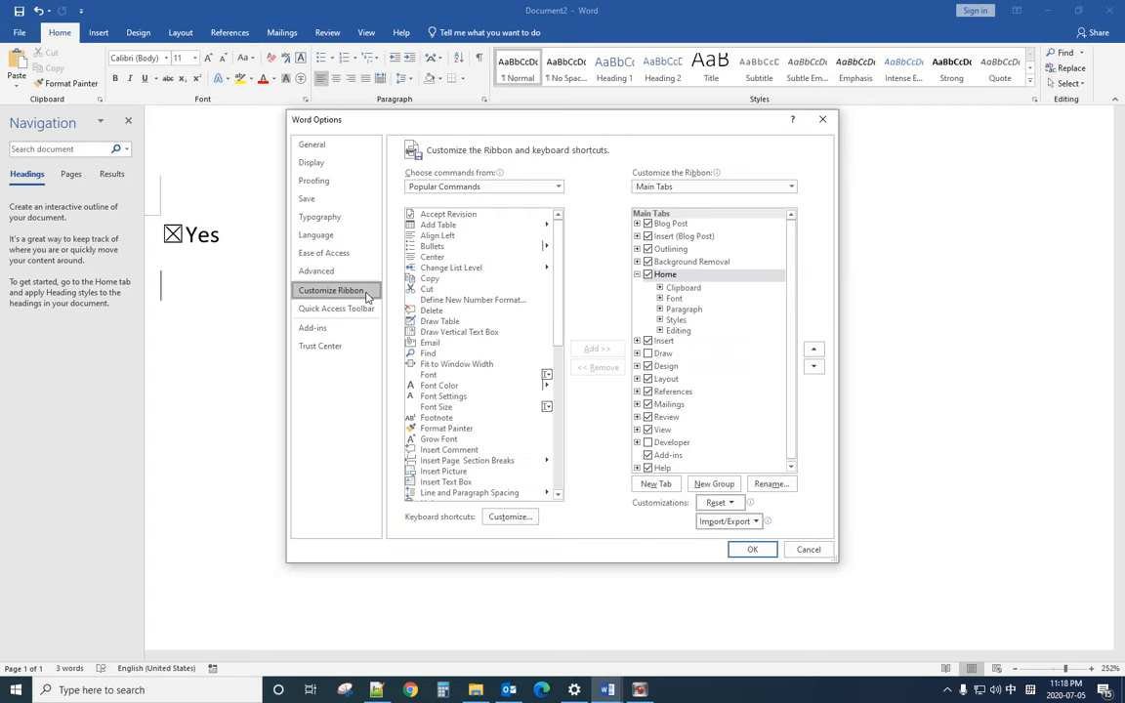
mouse_move(695, 216)
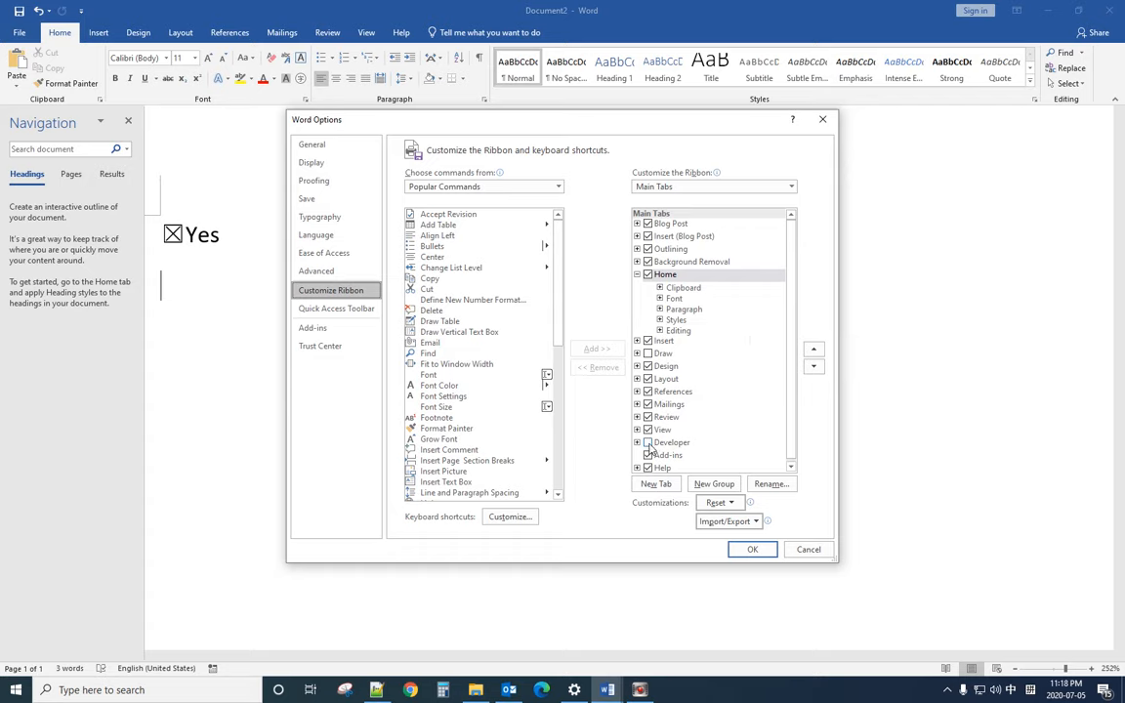
click(647, 442)
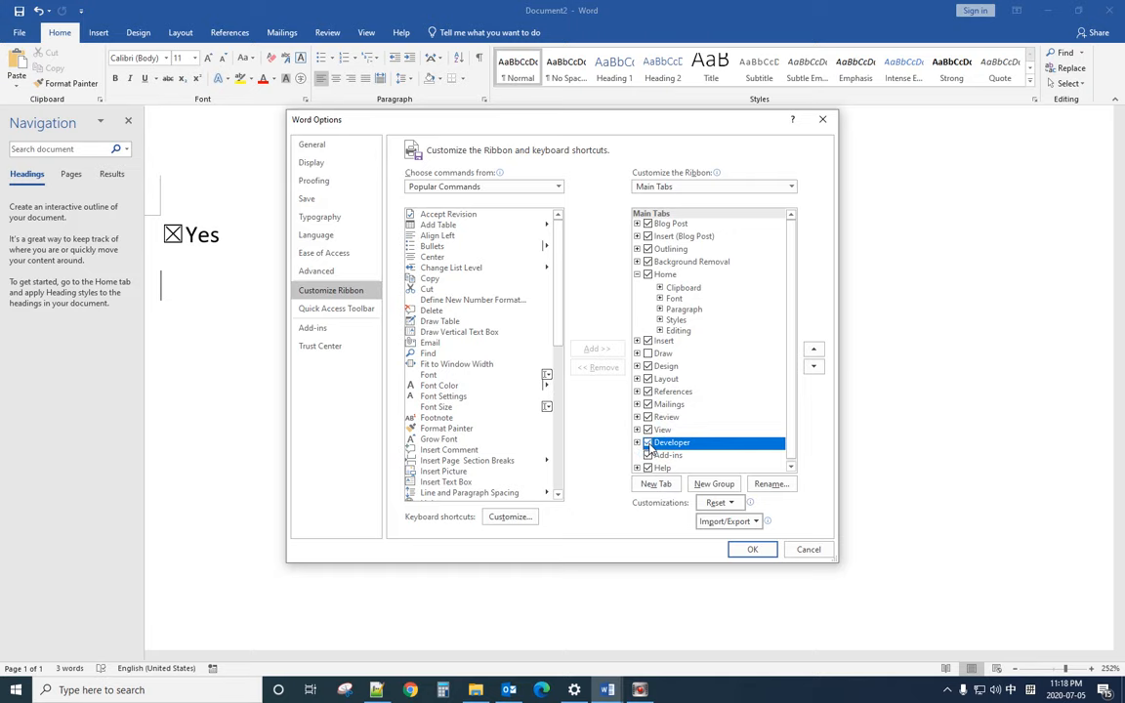
click(649, 441)
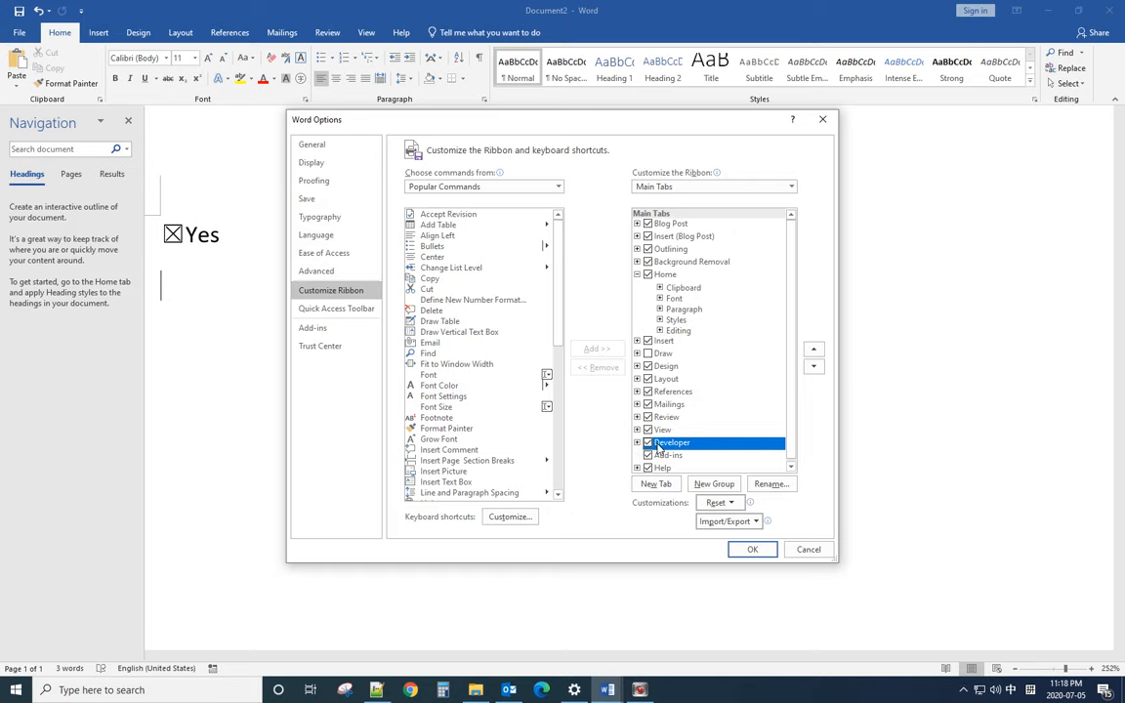
click(752, 549)
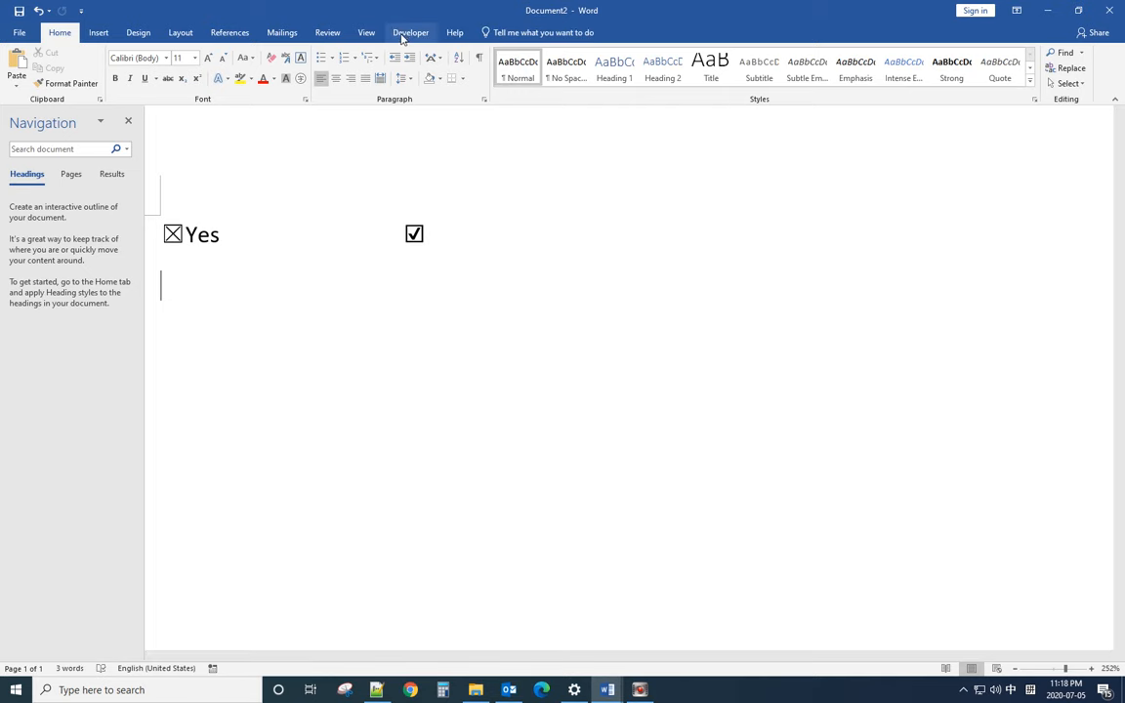
mouse_move(409, 39)
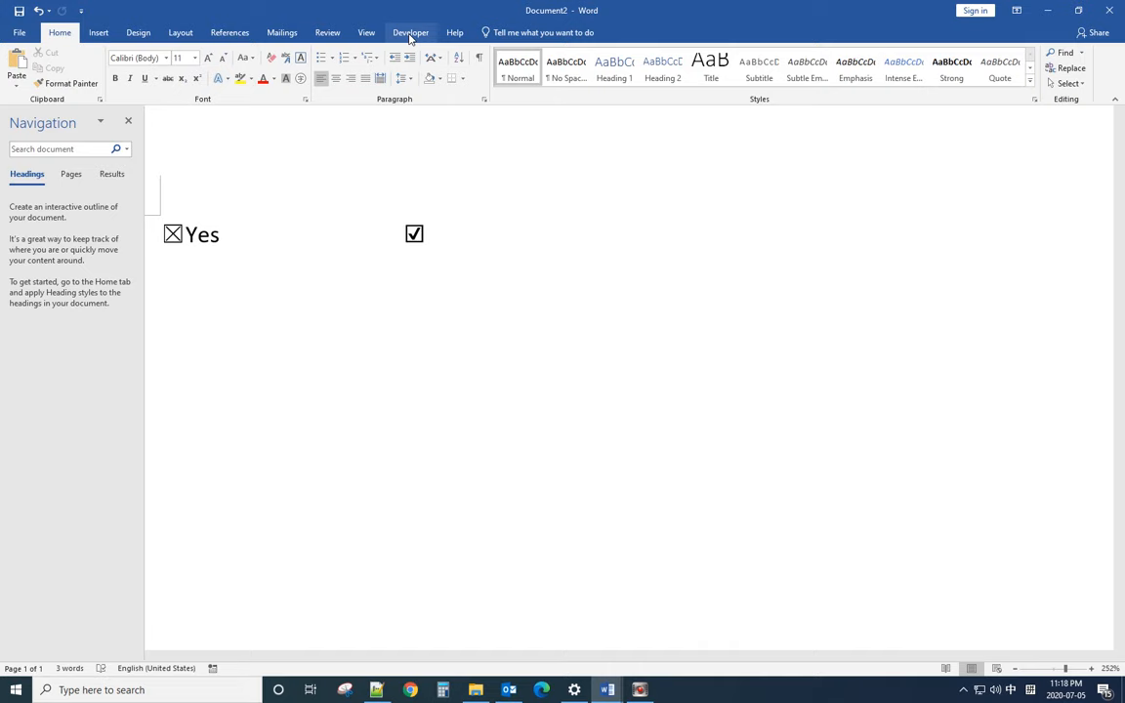
Step: Insert a Check Box Content Control from the Developer ribbon, tick it to test, then untick it
click(411, 32)
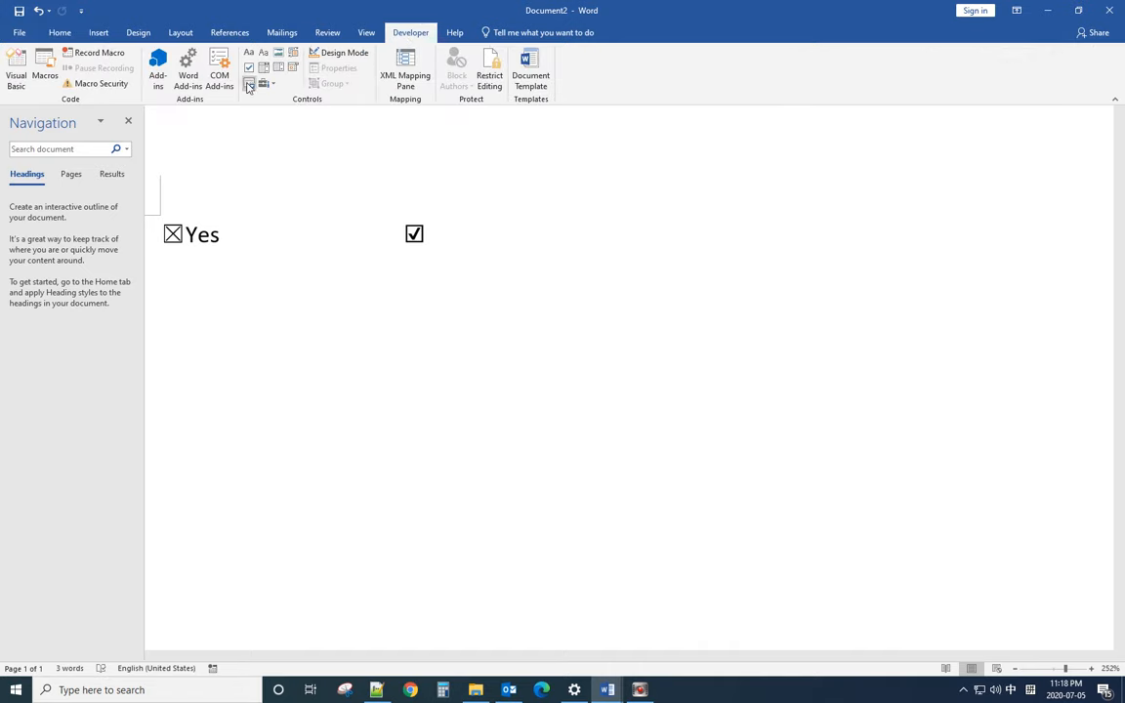
mouse_move(250, 69)
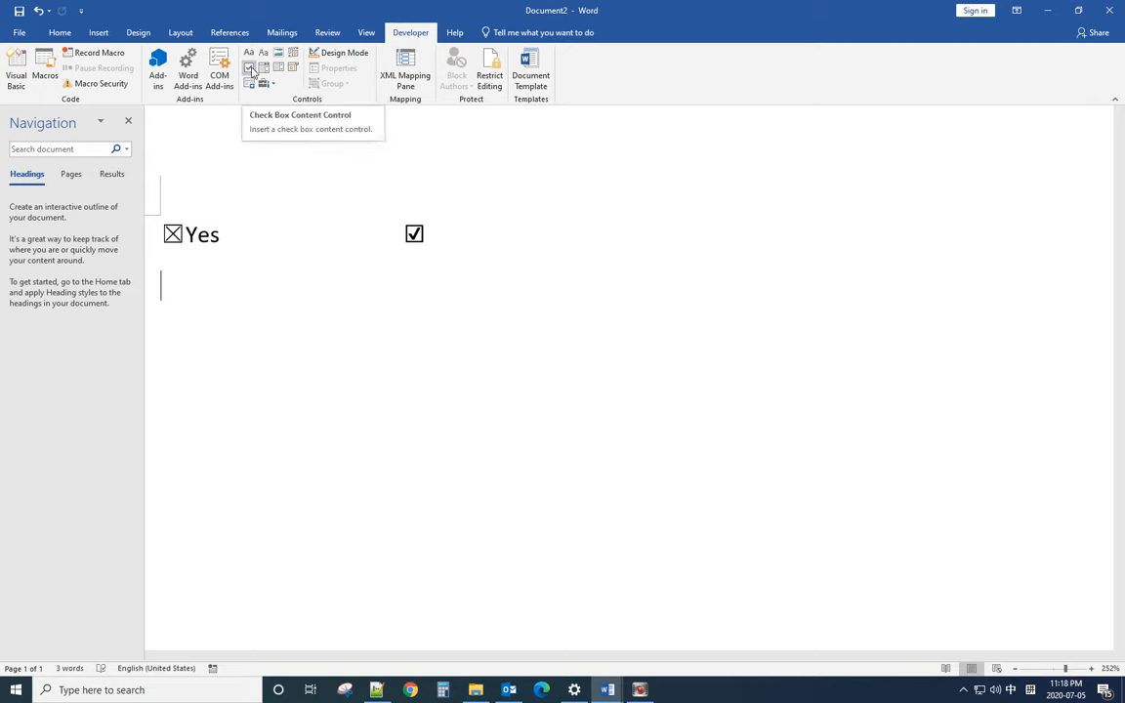
click(250, 66)
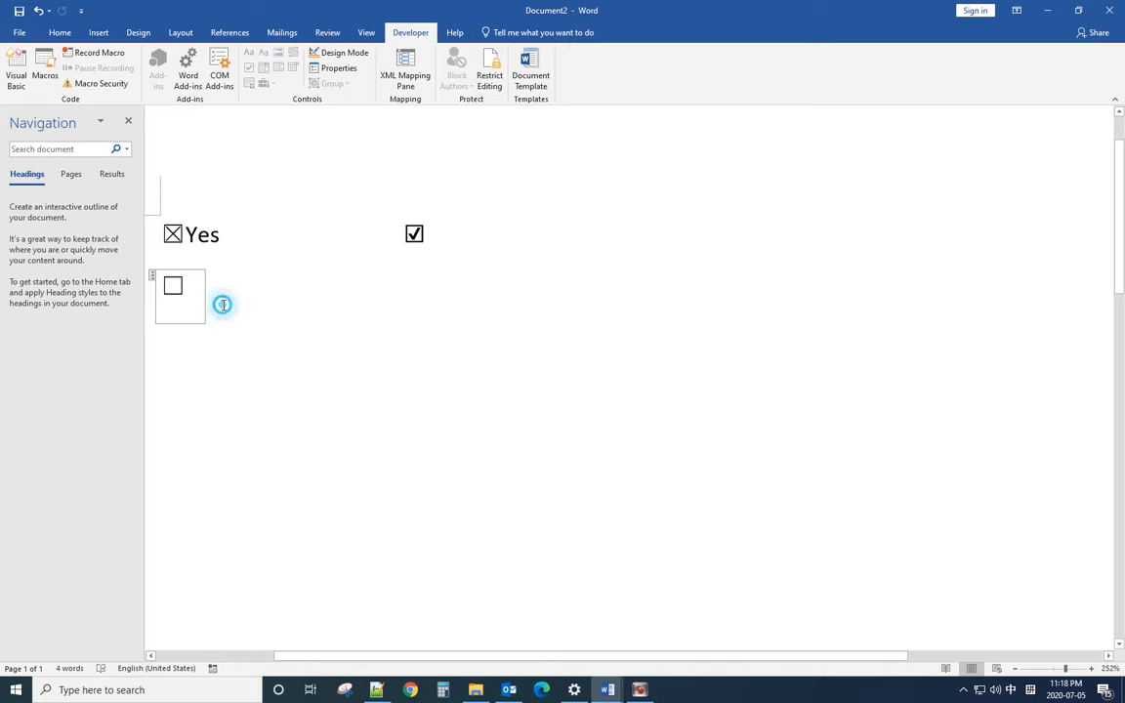
click(172, 285)
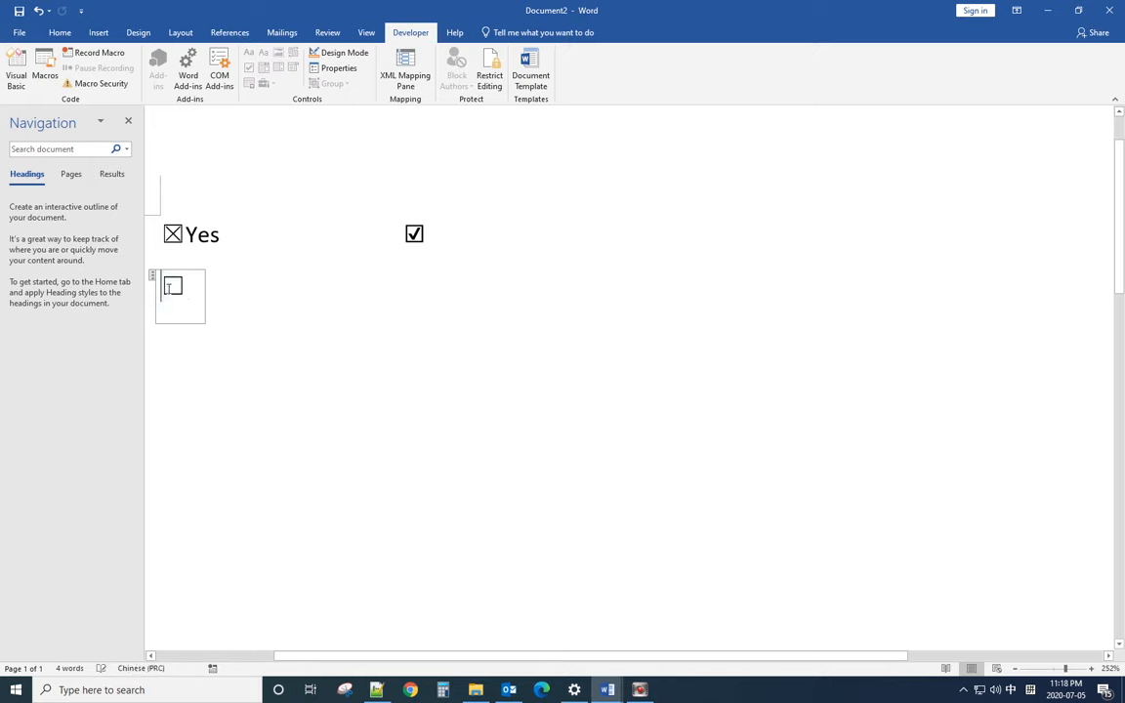
click(172, 287)
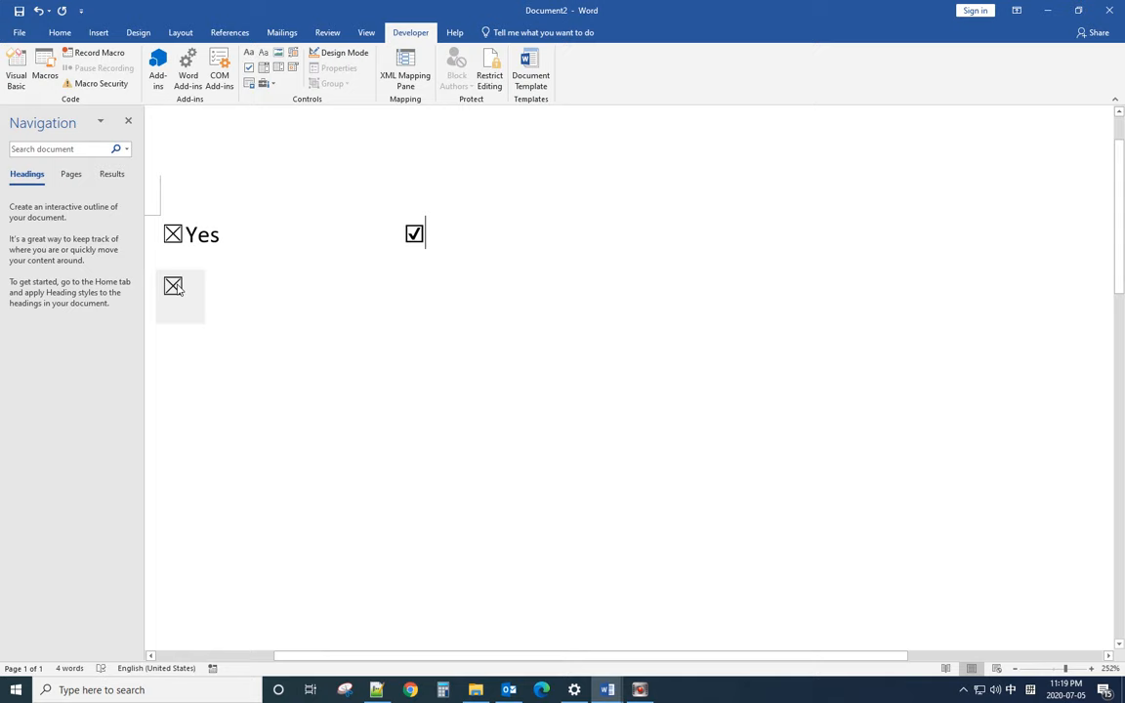
click(174, 285)
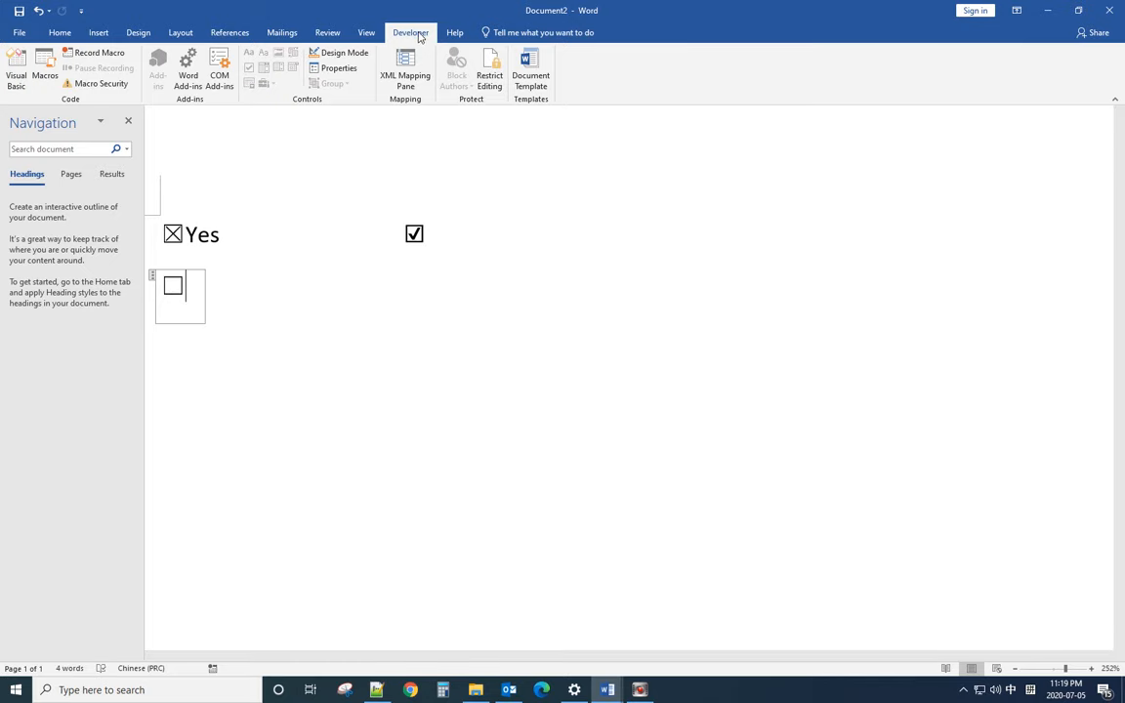
mouse_move(338, 68)
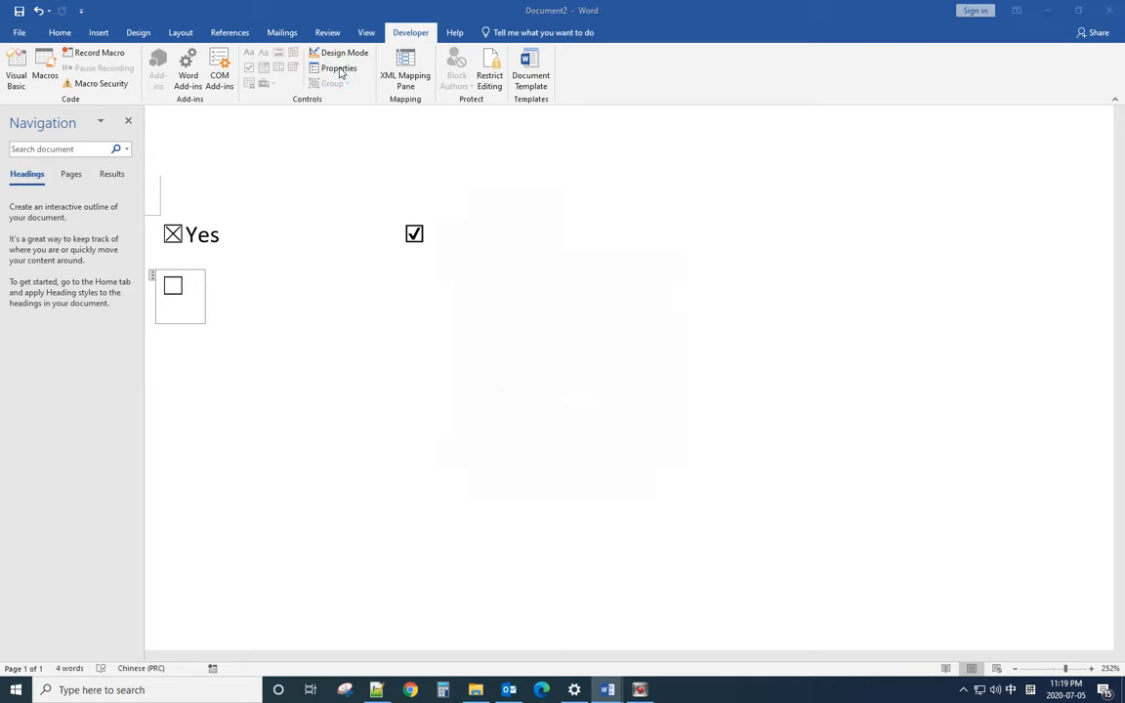
Step: Set the new checkbox's checked symbol to White Smiling Face via Content Control Properties
click(340, 69)
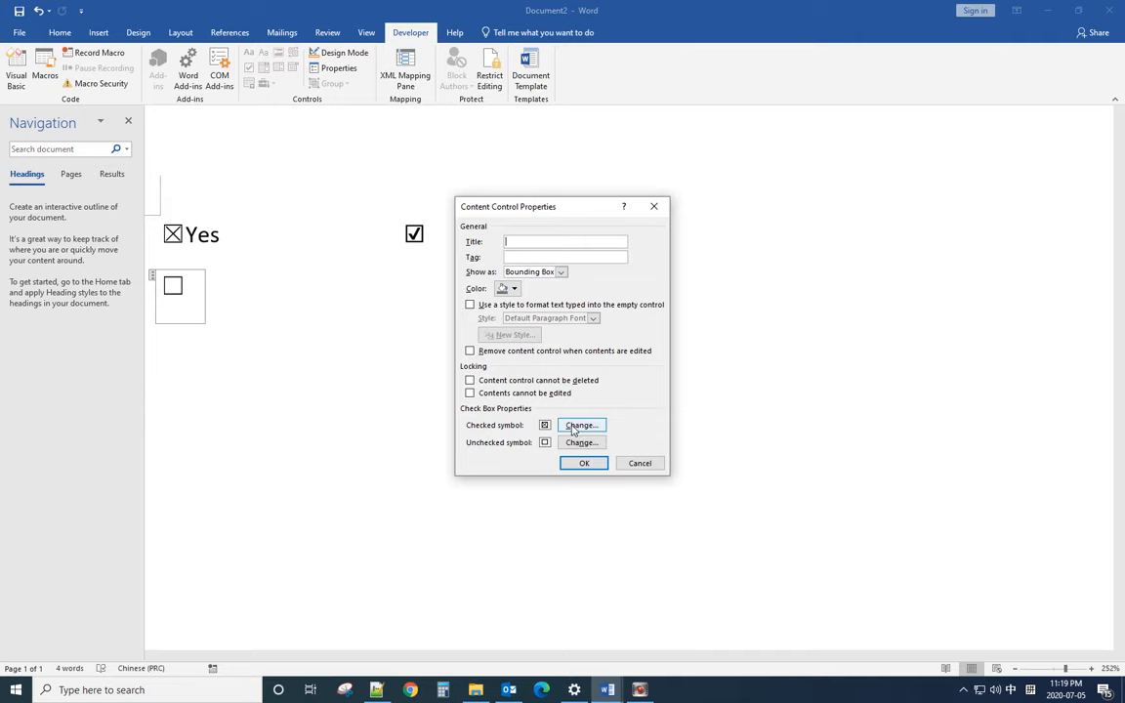
click(582, 426)
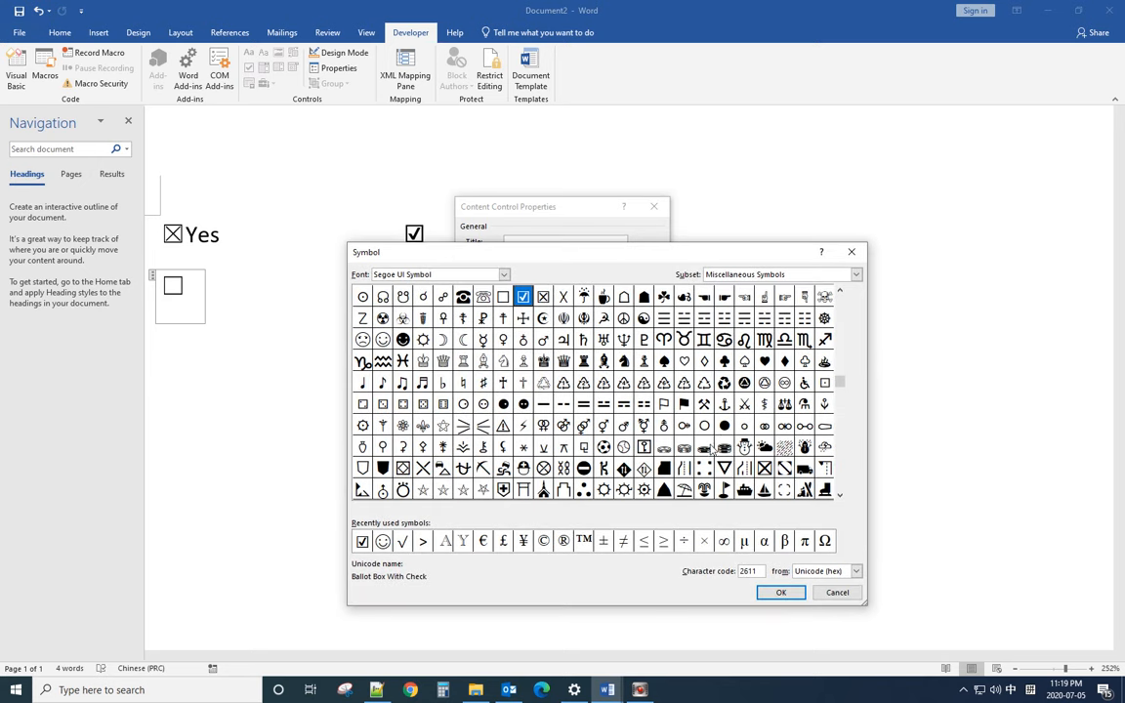
mouse_move(752, 418)
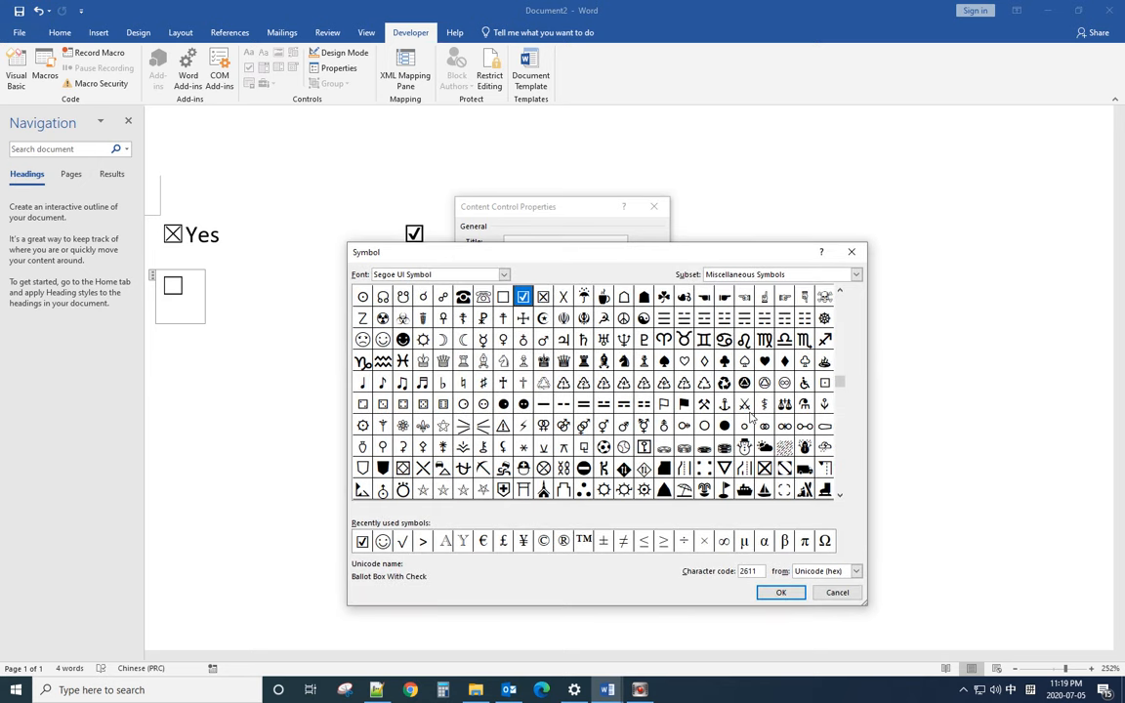
mouse_move(484, 418)
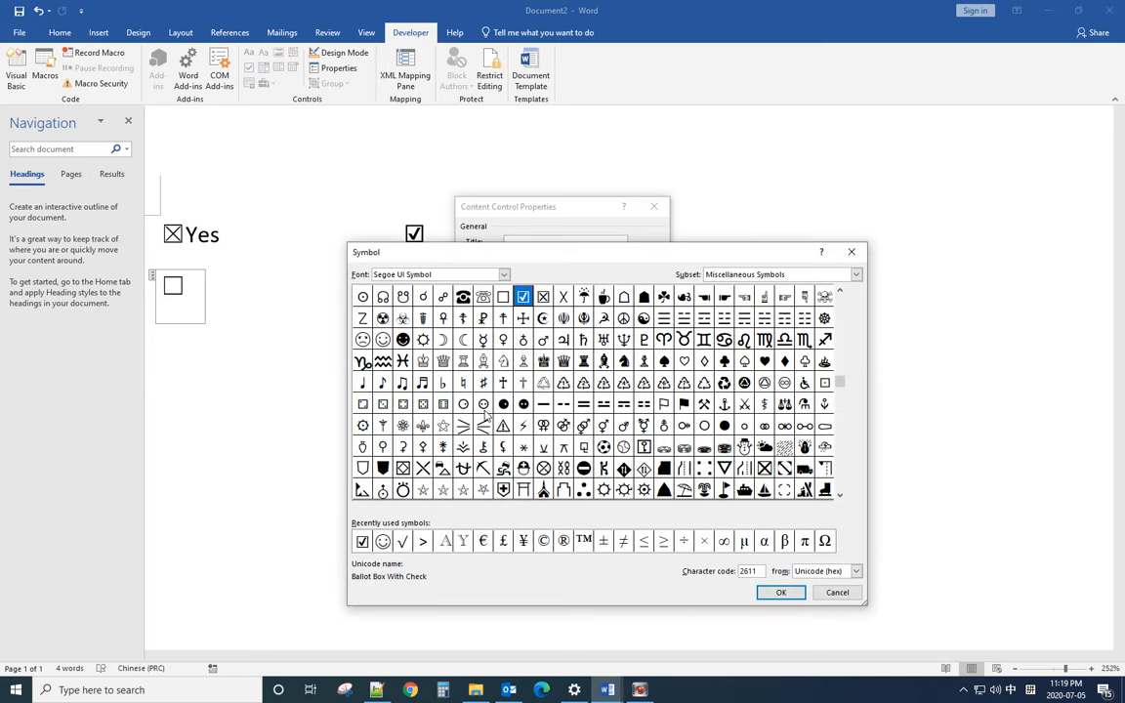
click(383, 340)
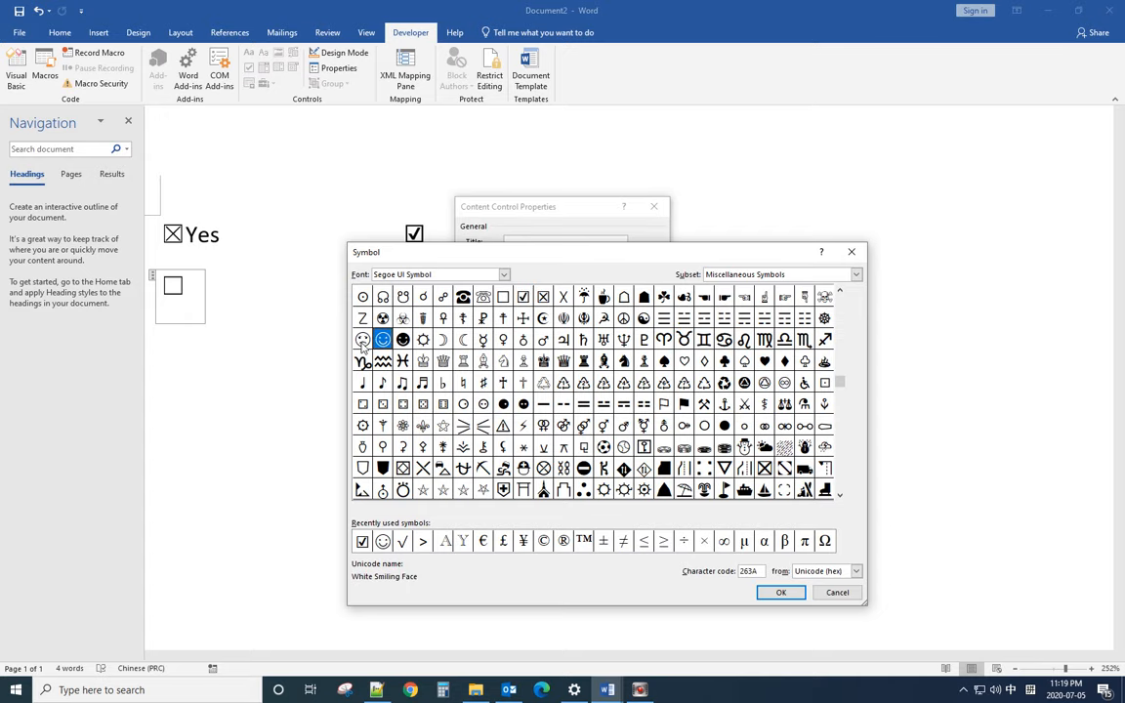
click(363, 340)
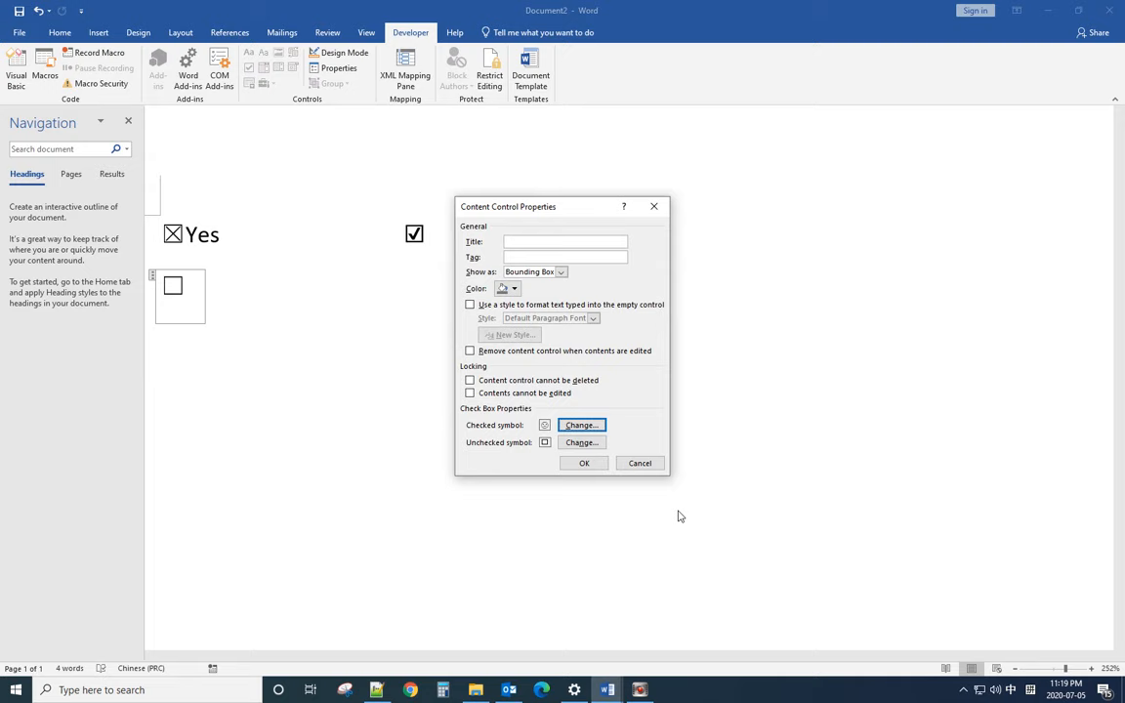
click(641, 463)
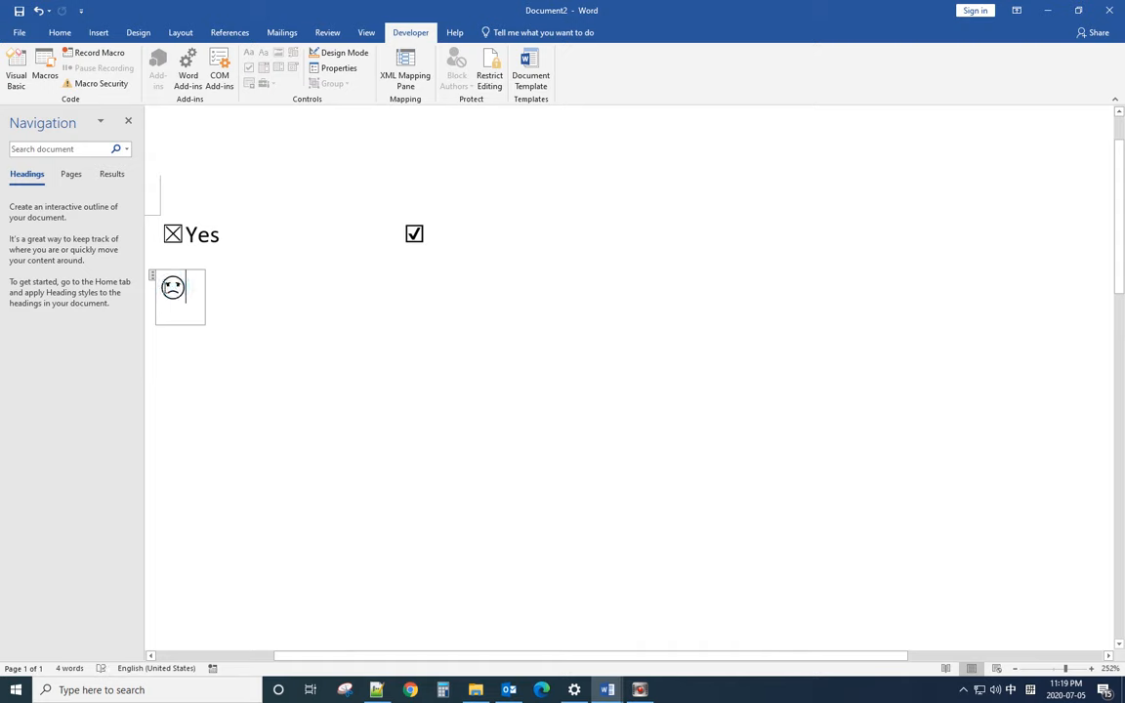
right_click(172, 285)
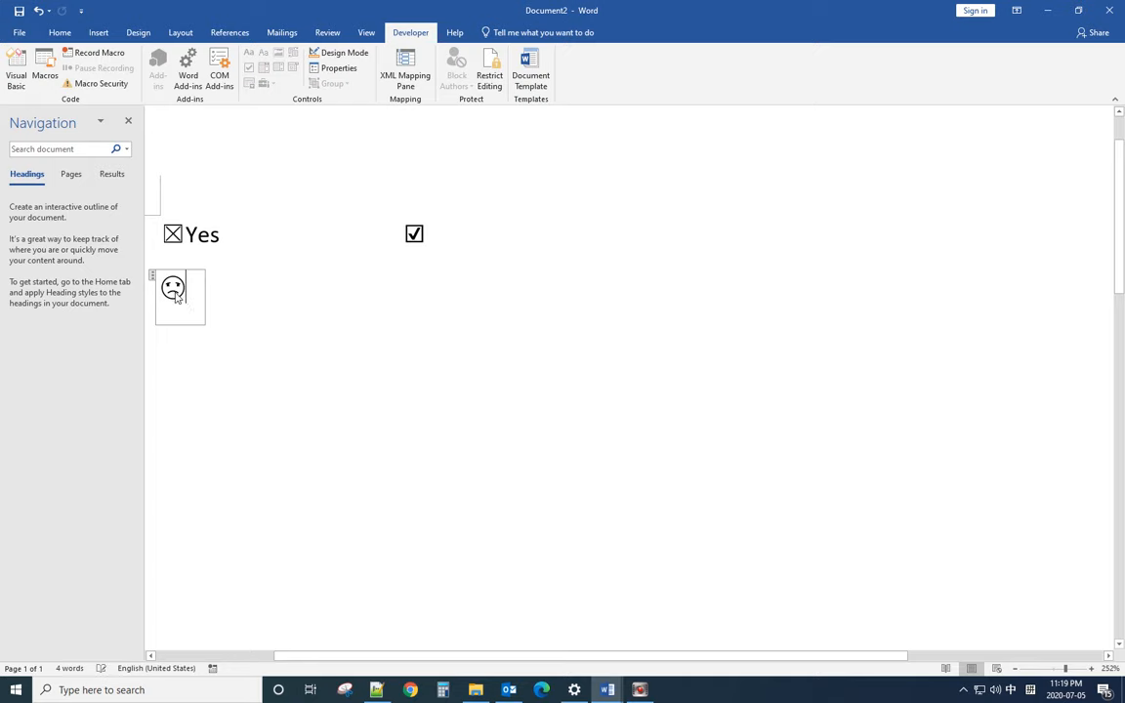
Step: Replace the smiling face with the Ballot Box With Check symbol as the checked symbol
click(340, 68)
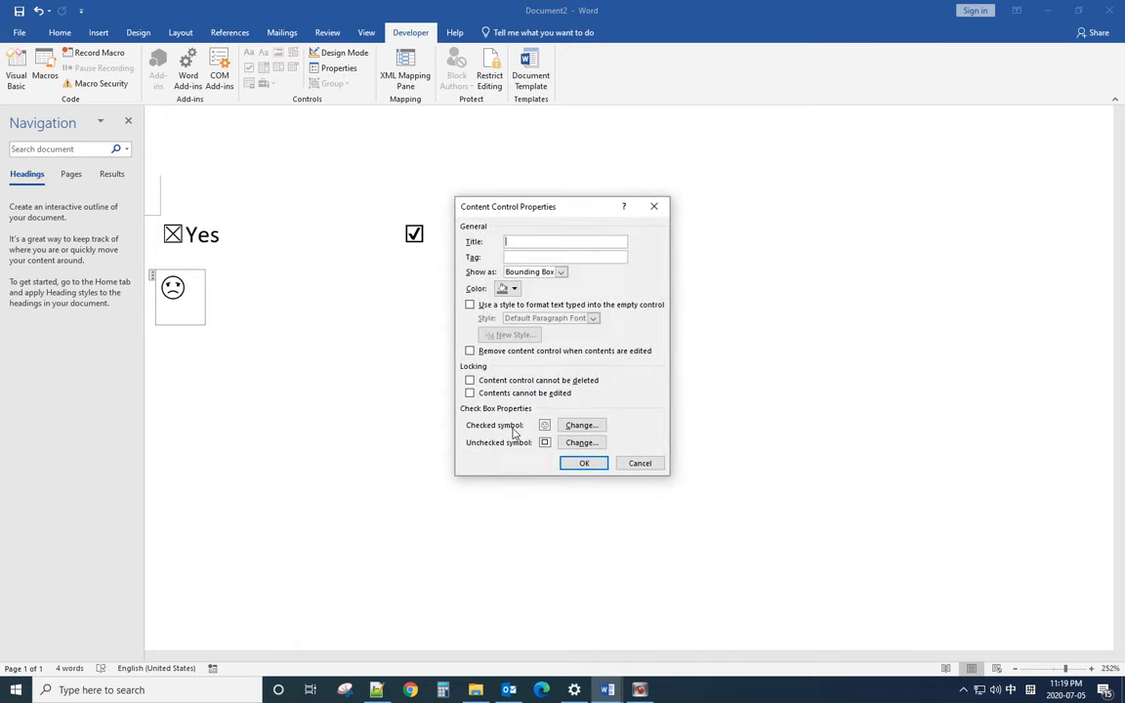
click(582, 426)
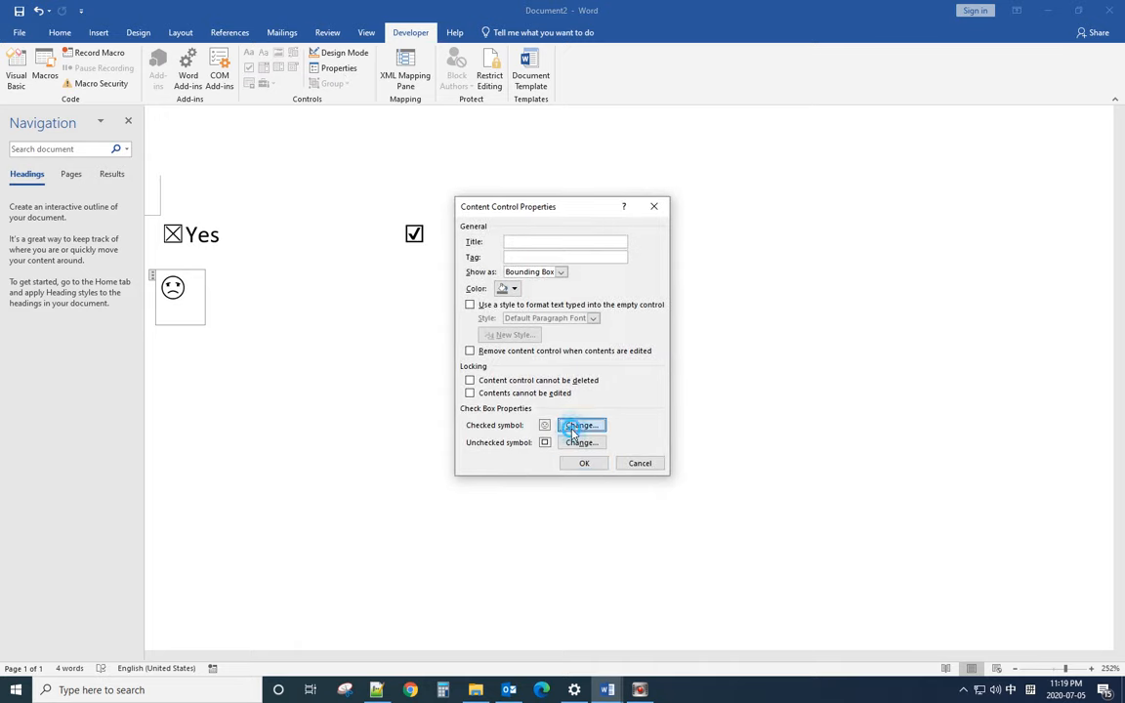
click(579, 426)
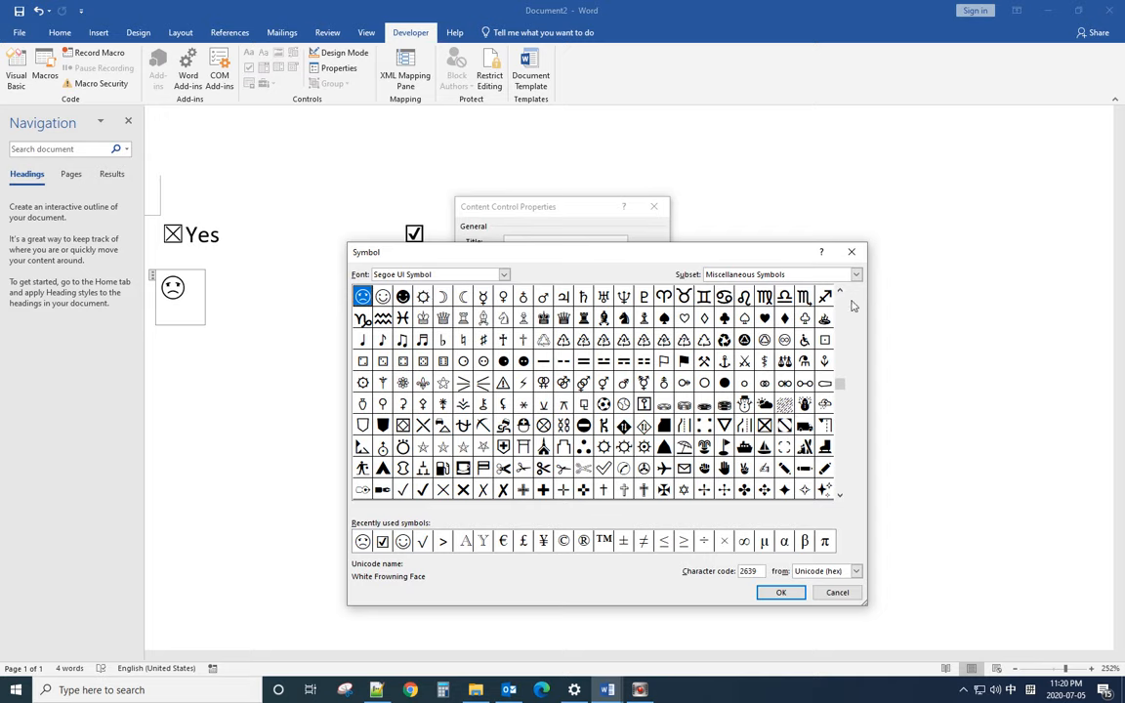
click(840, 297)
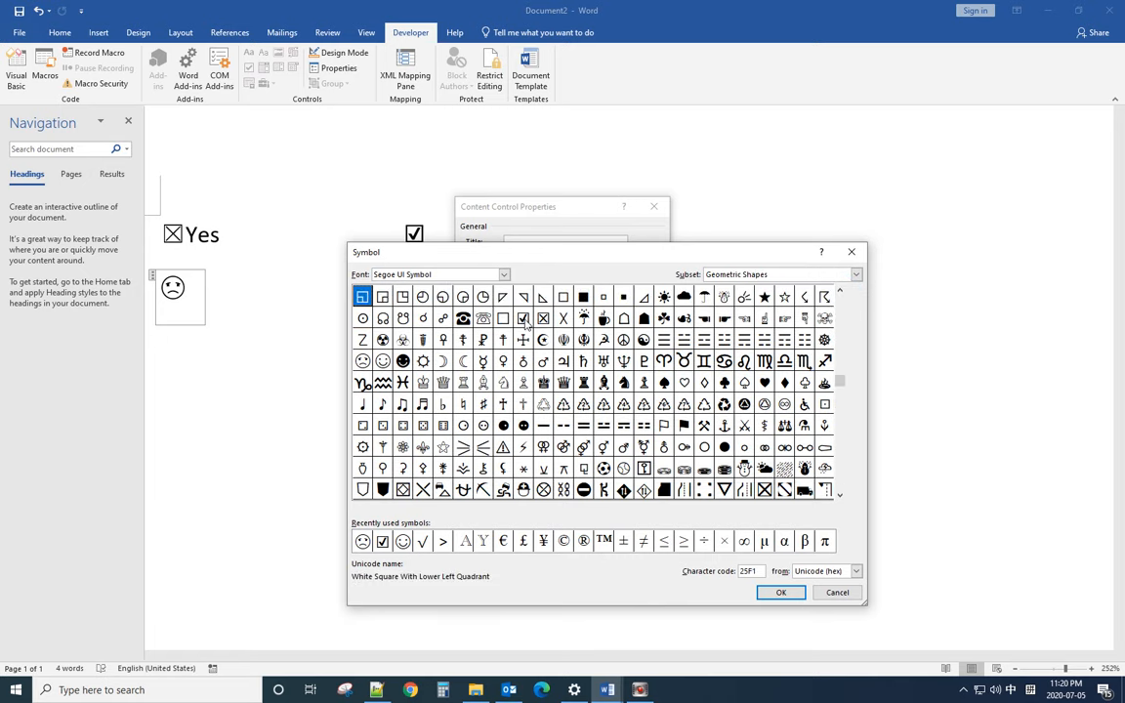
click(523, 316)
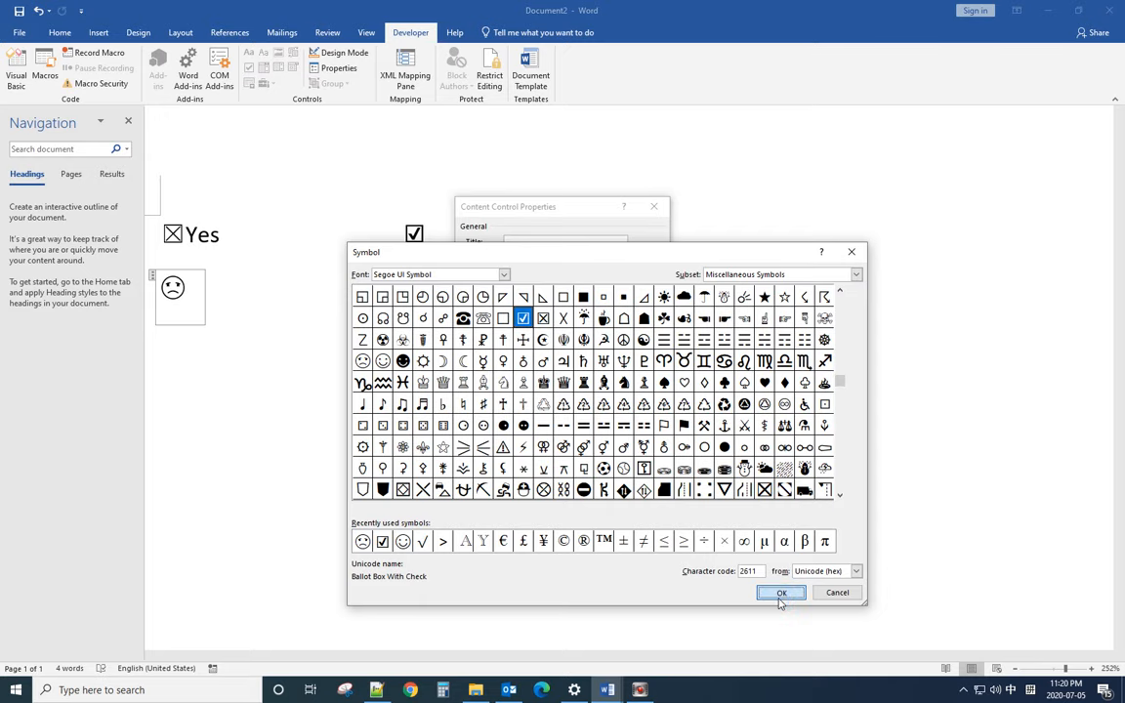
click(782, 593)
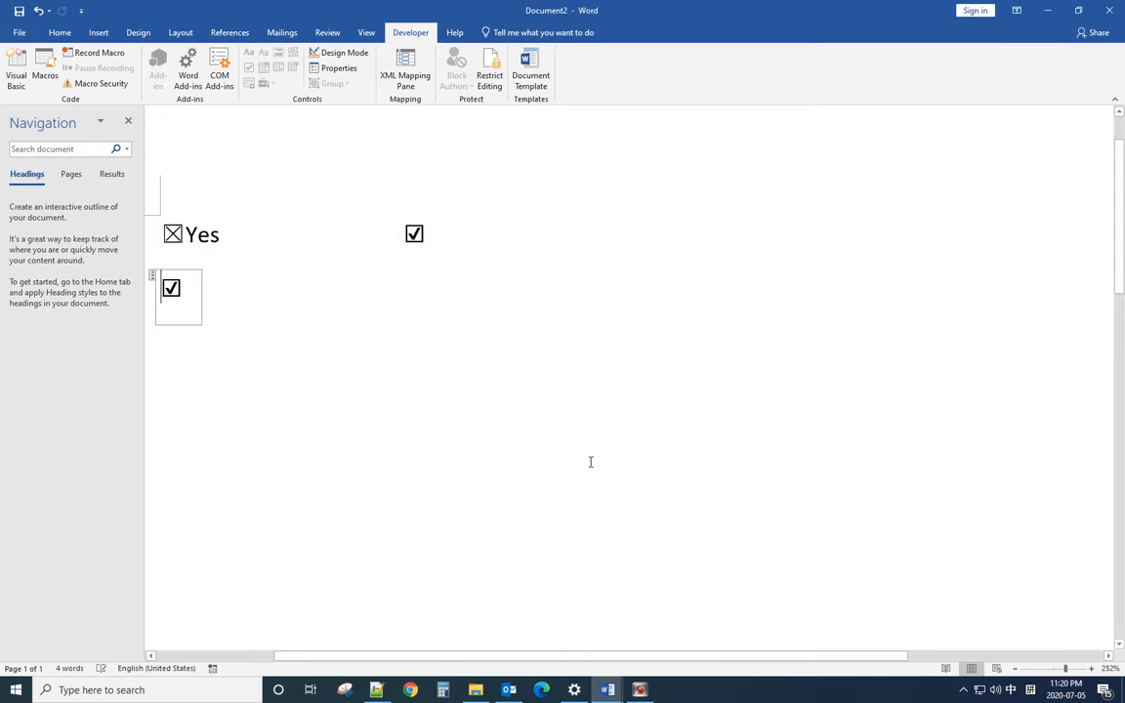
click(172, 289)
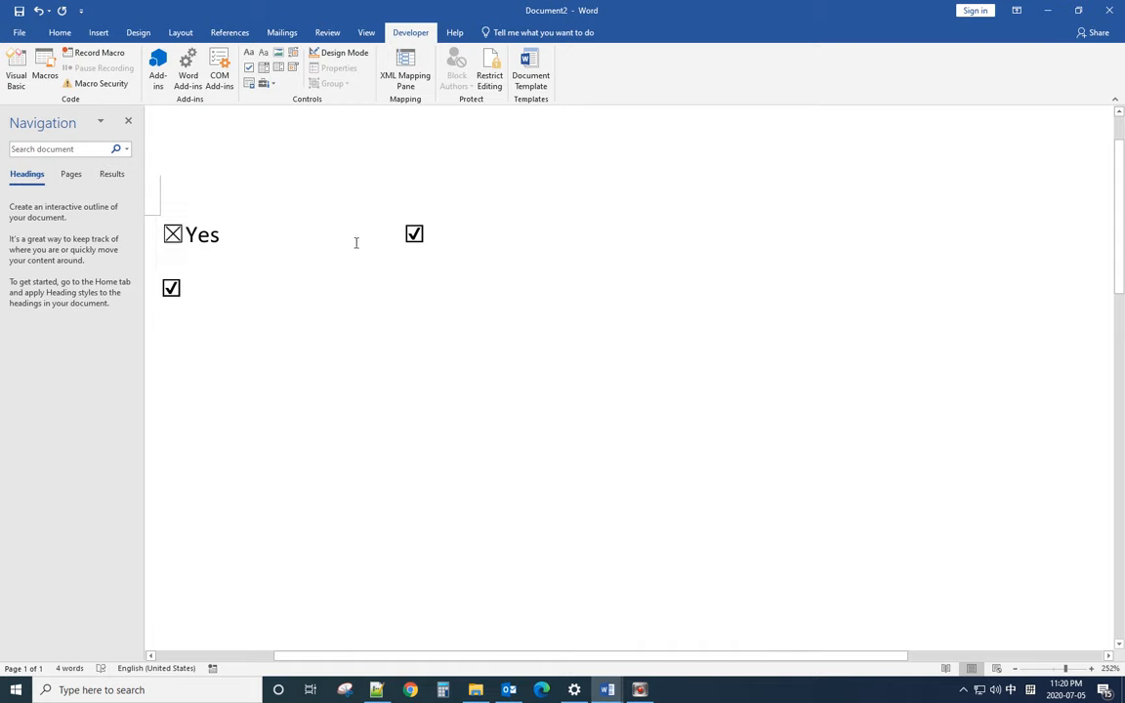
mouse_move(472, 234)
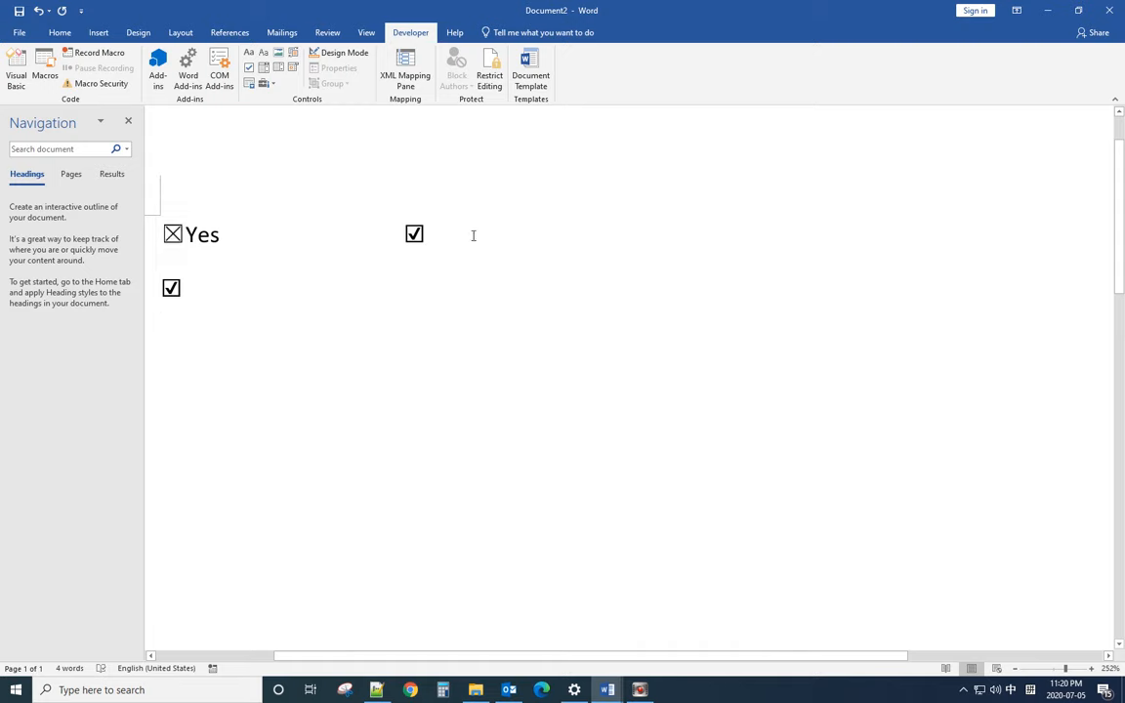
click(426, 235)
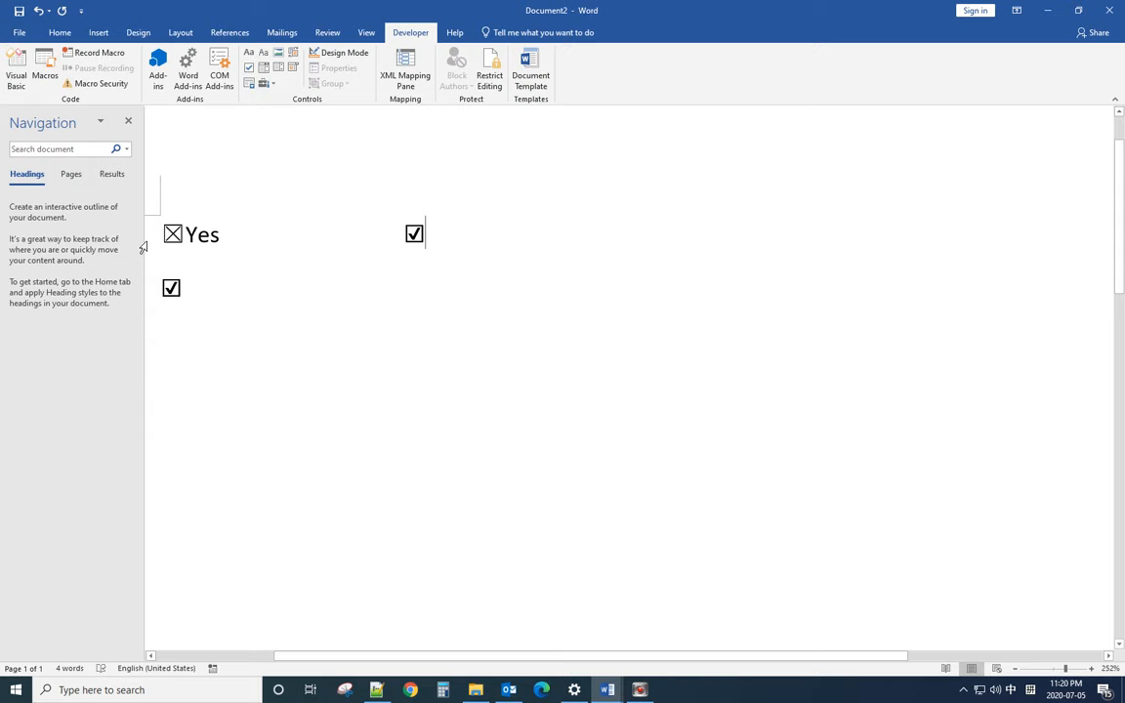
click(172, 235)
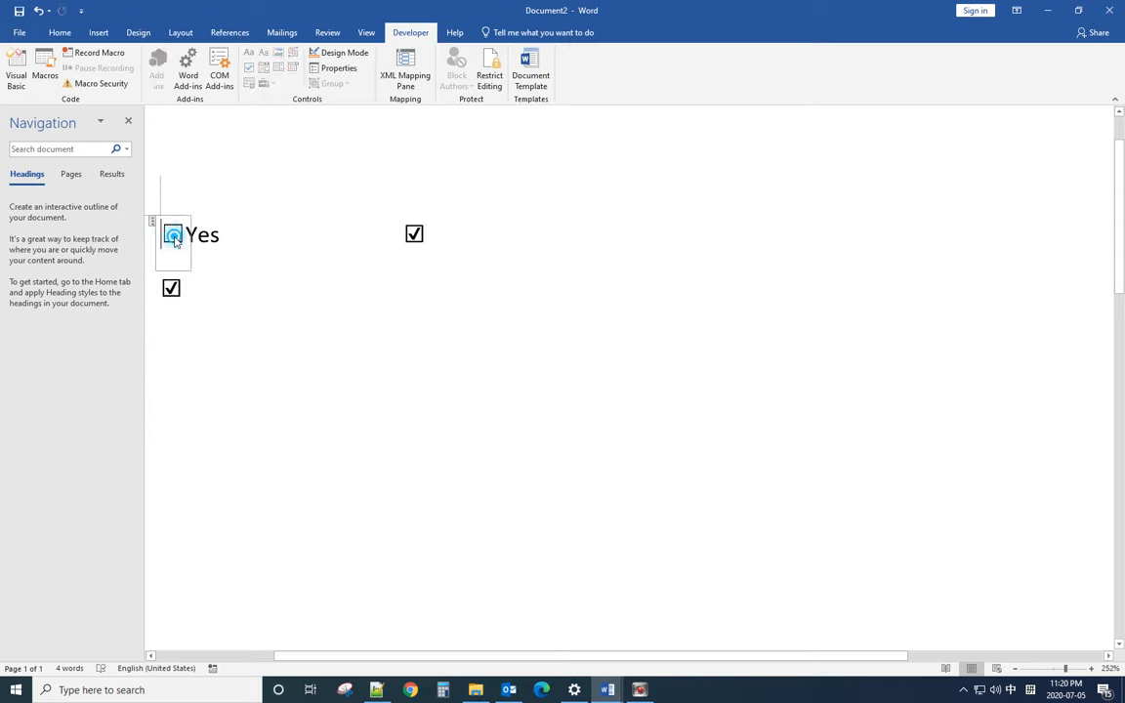
click(172, 235)
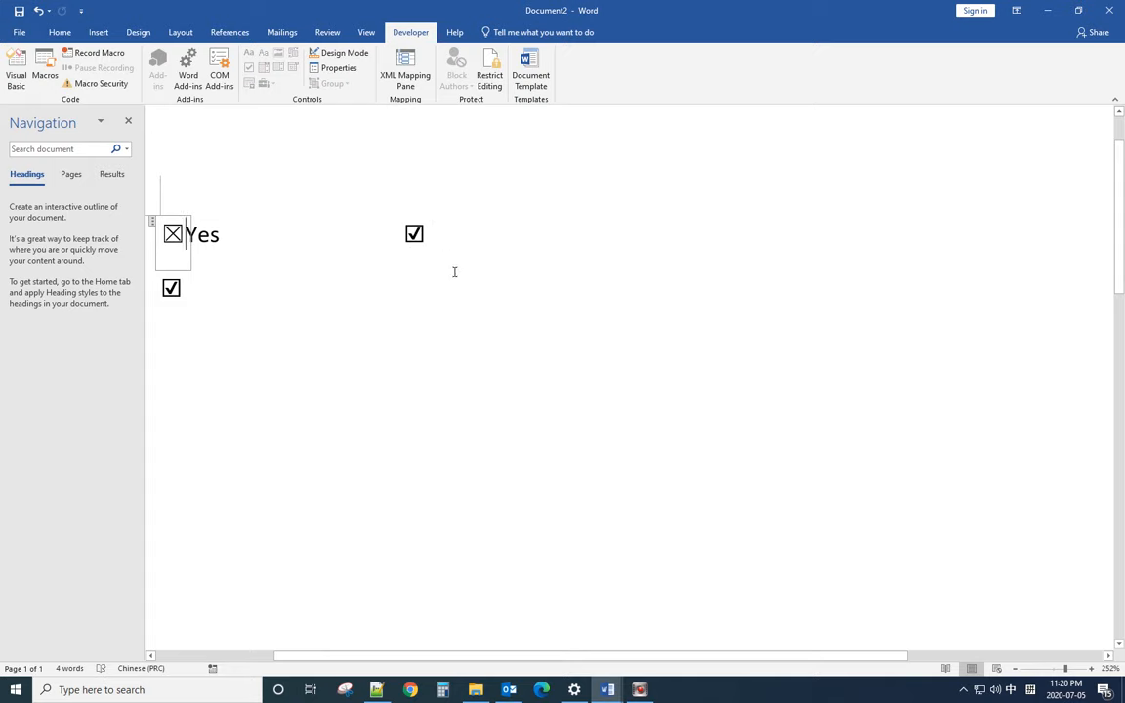
click(172, 234)
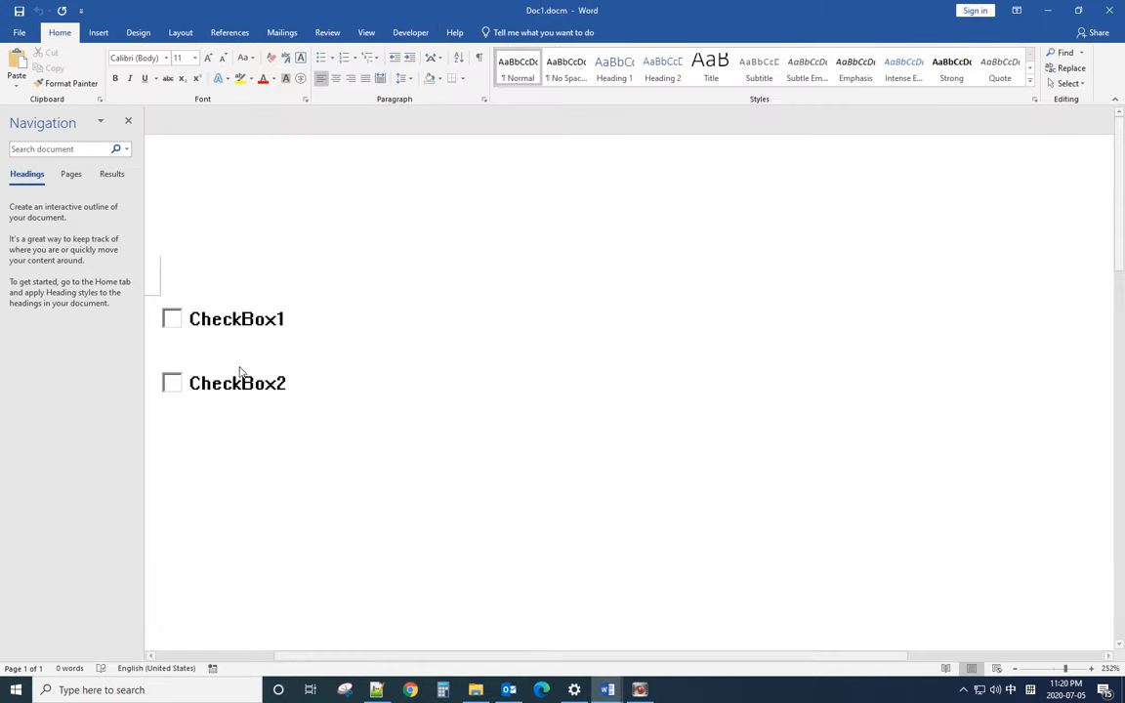
Step: Tick CheckBox1 in Doc1.docm, then switch back to Document2 from the taskbar
click(172, 319)
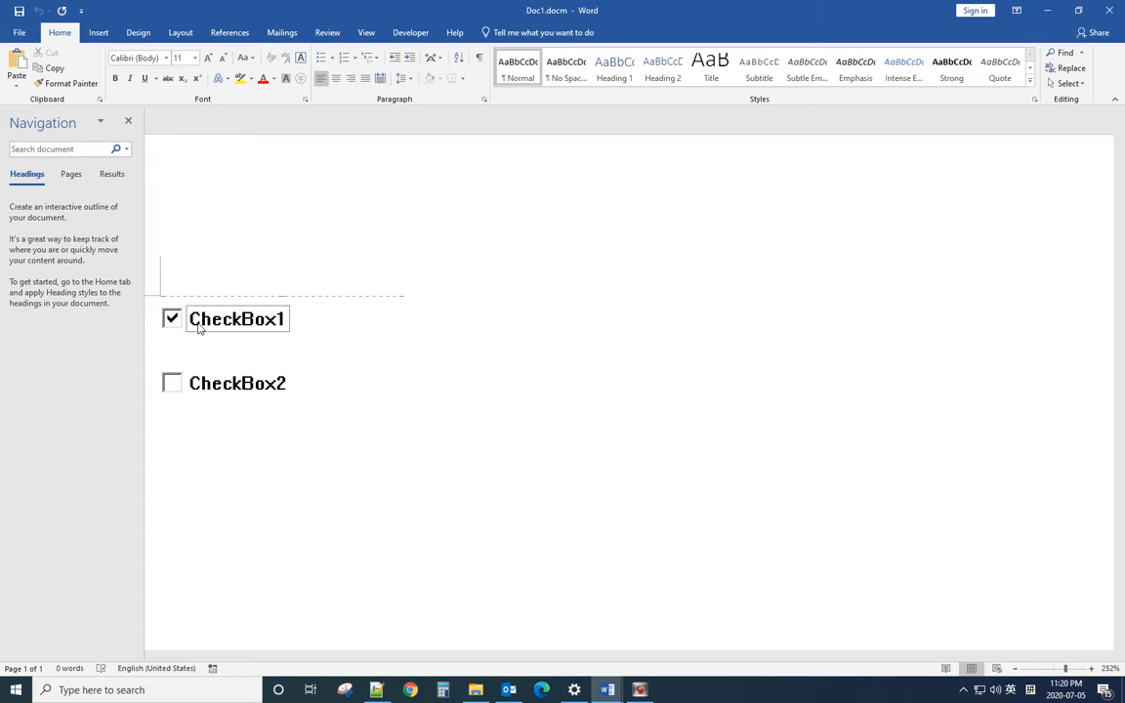
click(172, 319)
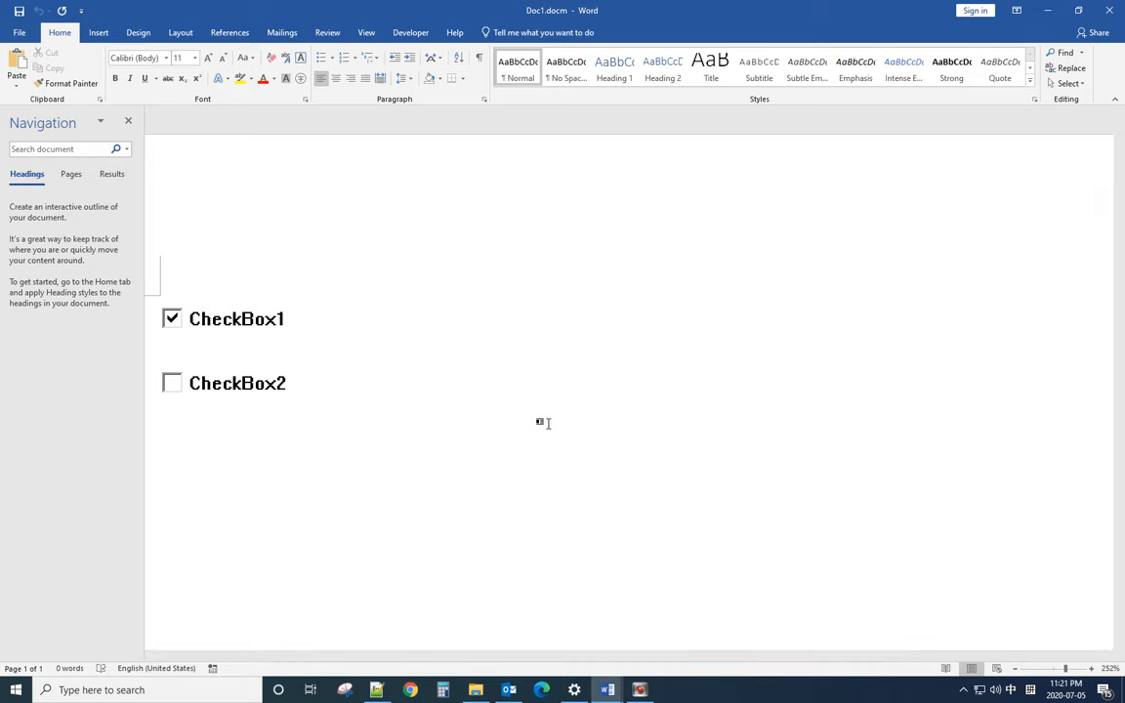
click(402, 391)
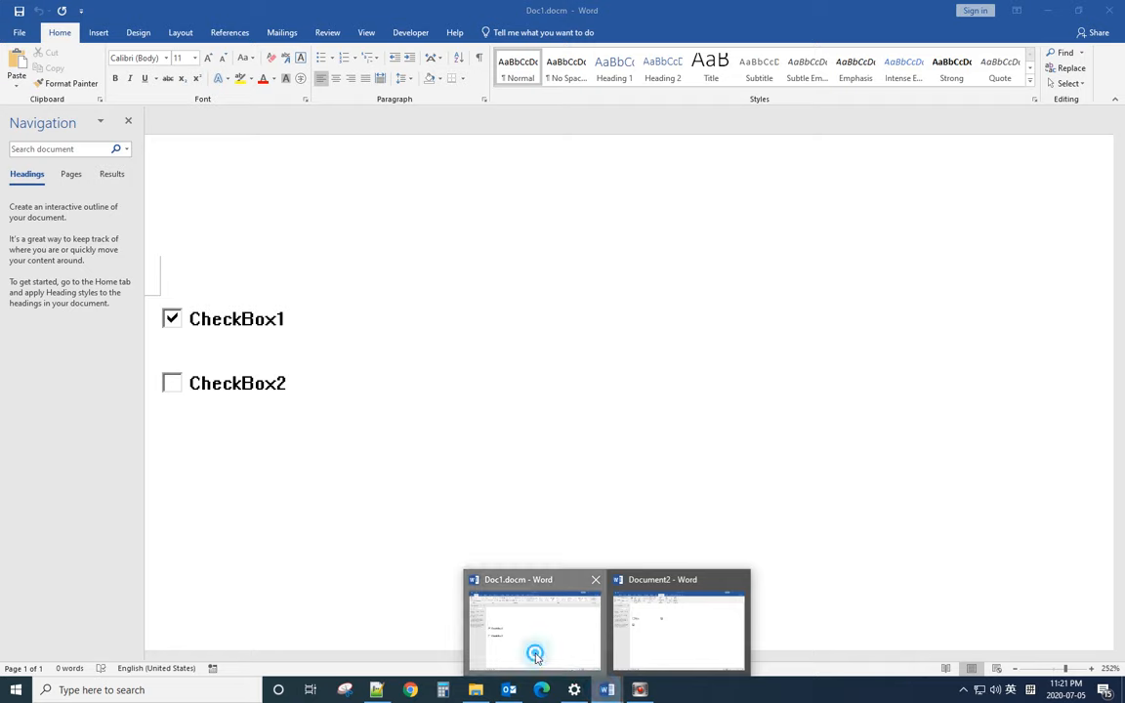
click(678, 629)
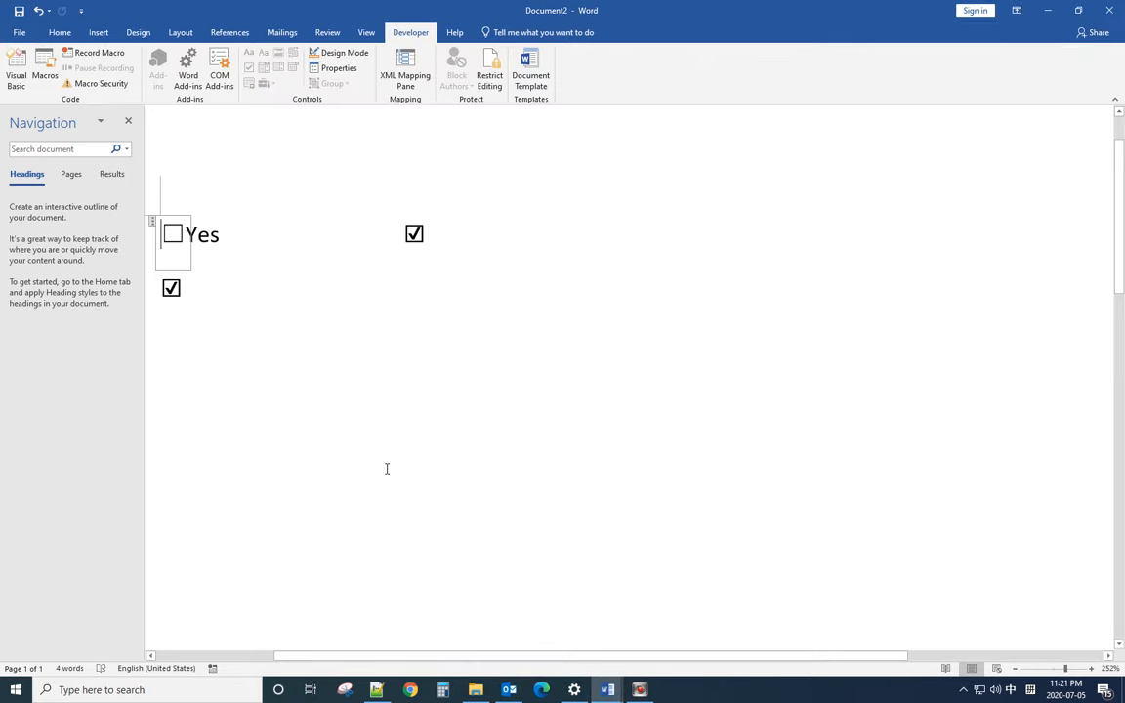